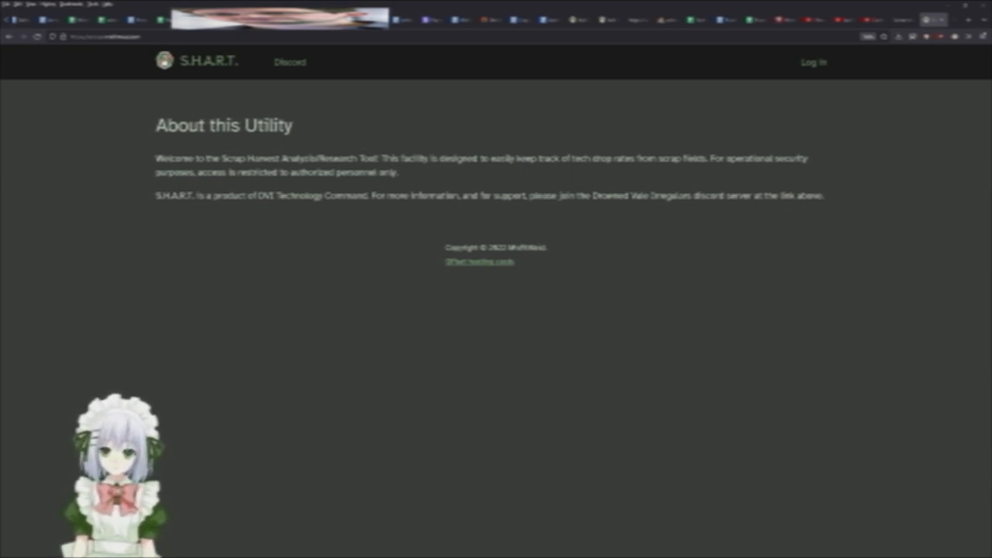
# Step: Start logging in to the S.H.A.R.T. scroop tracker
pyautogui.click(101, 37)
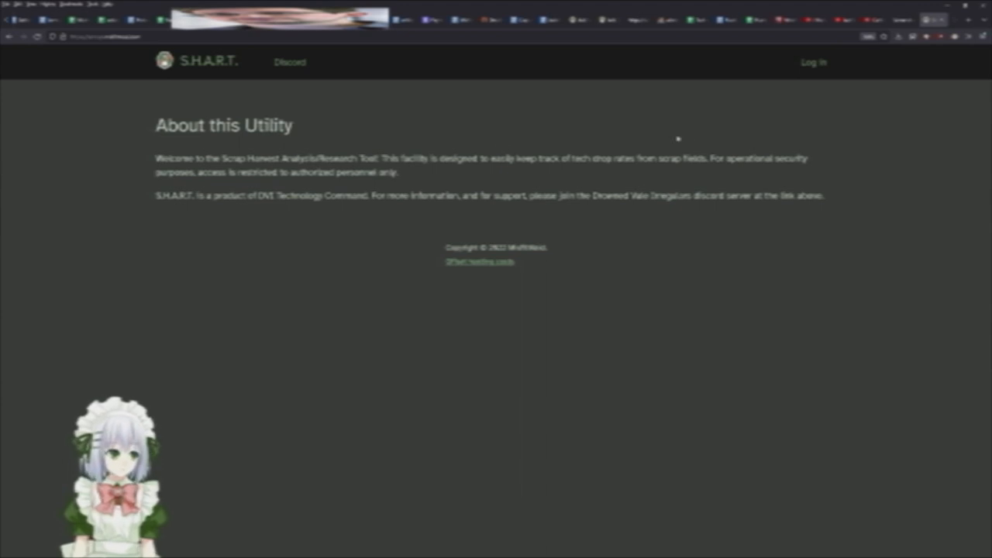
pyautogui.moveTo(820, 63)
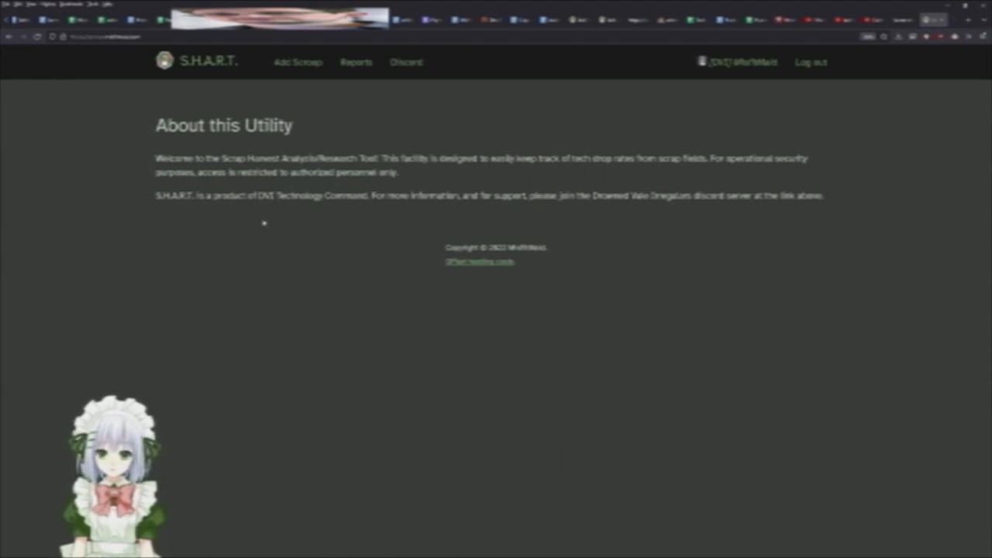
pyautogui.moveTo(163, 215)
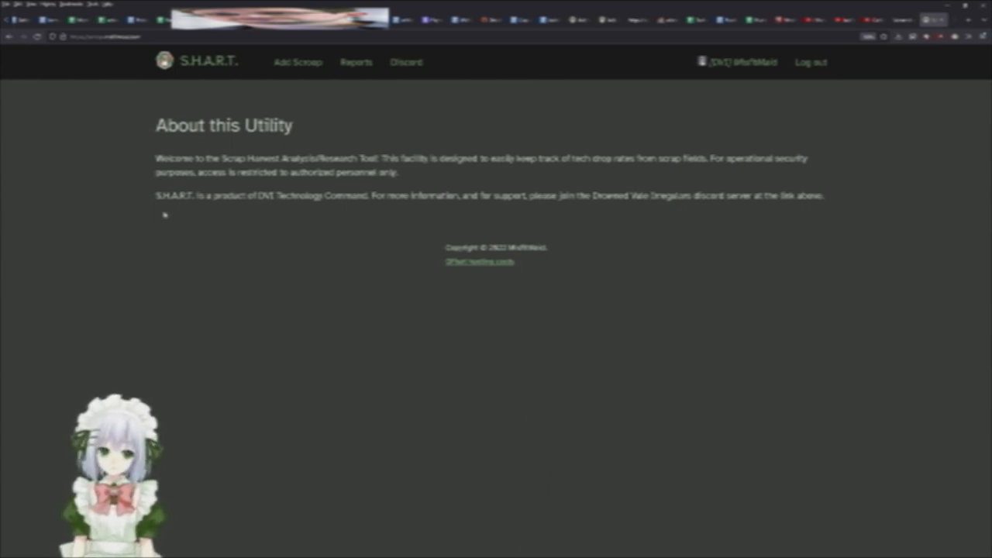
pyautogui.moveTo(367, 145)
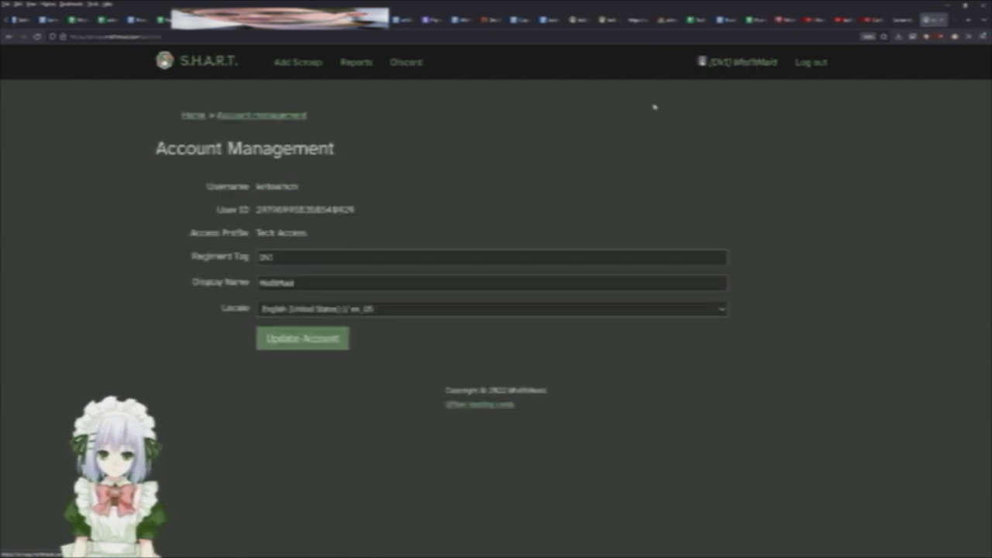
# Step: Edit the regiment tag and display name fields and save the account details
pyautogui.click(492, 257)
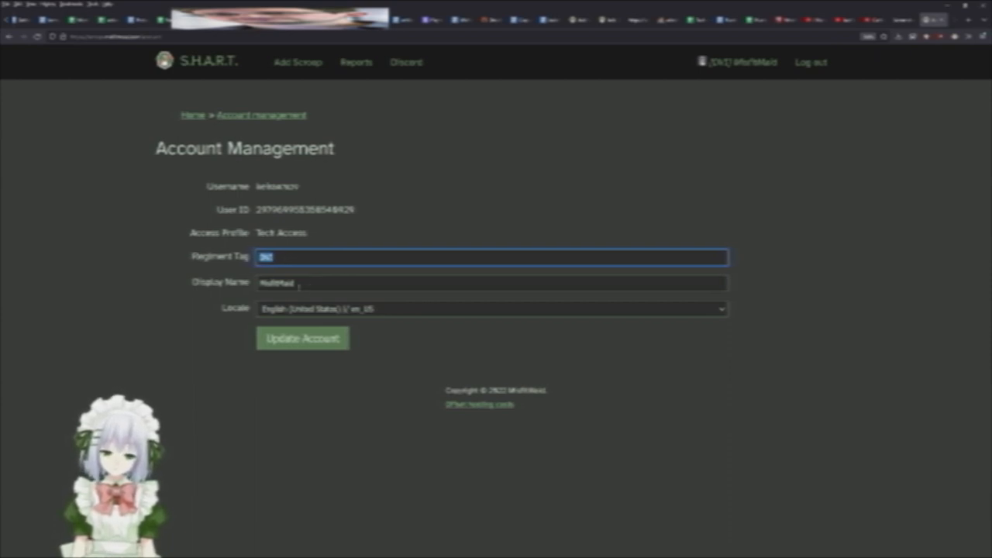
pyautogui.click(492, 283)
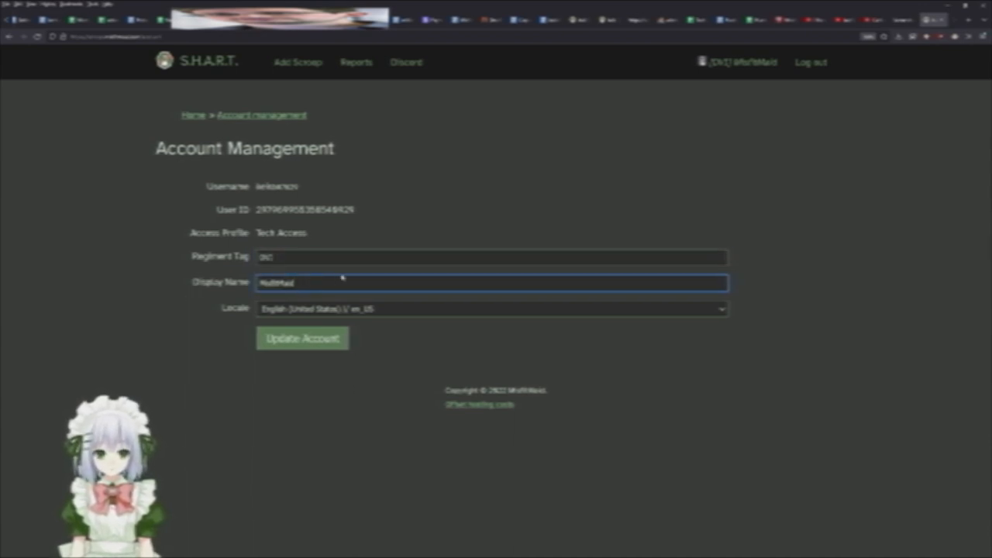
pyautogui.doubleClick(275, 283)
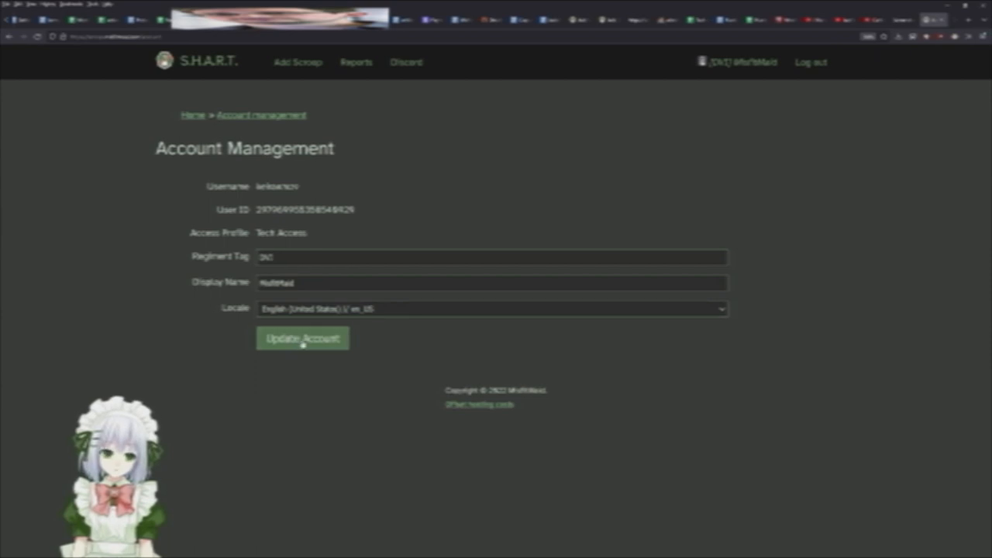
pyautogui.click(302, 338)
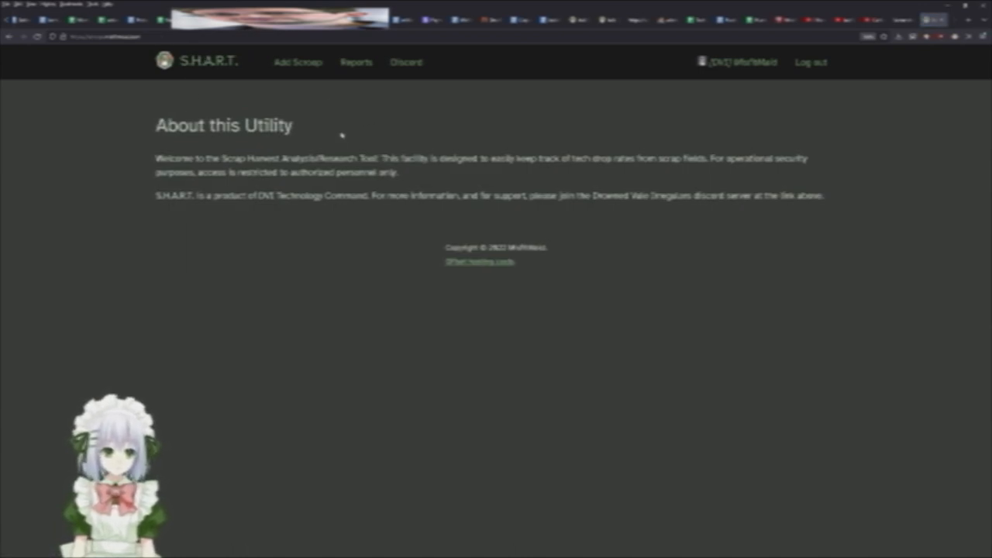
pyautogui.moveTo(295, 67)
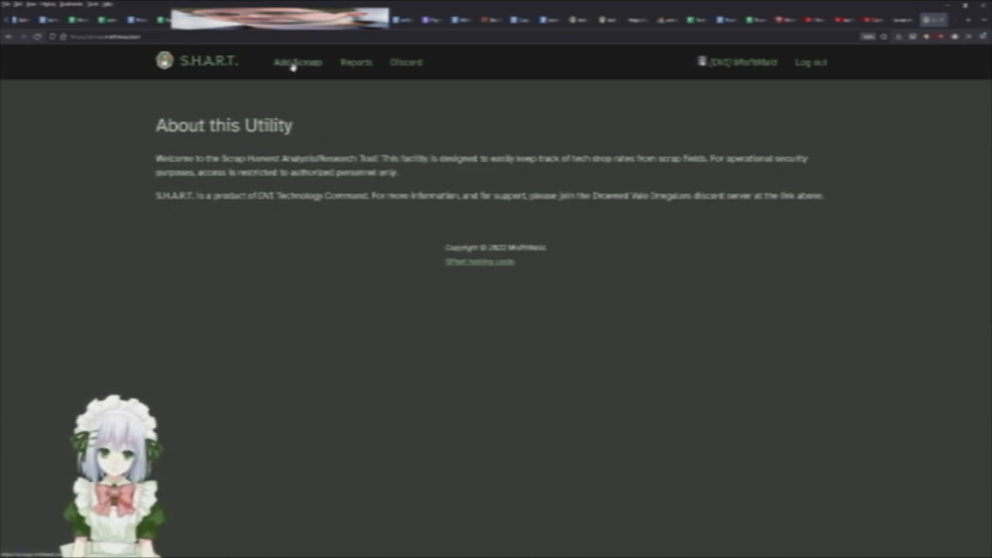
# Step: Create a Drowned Vale scroop report with start and end times set to now
pyautogui.click(298, 62)
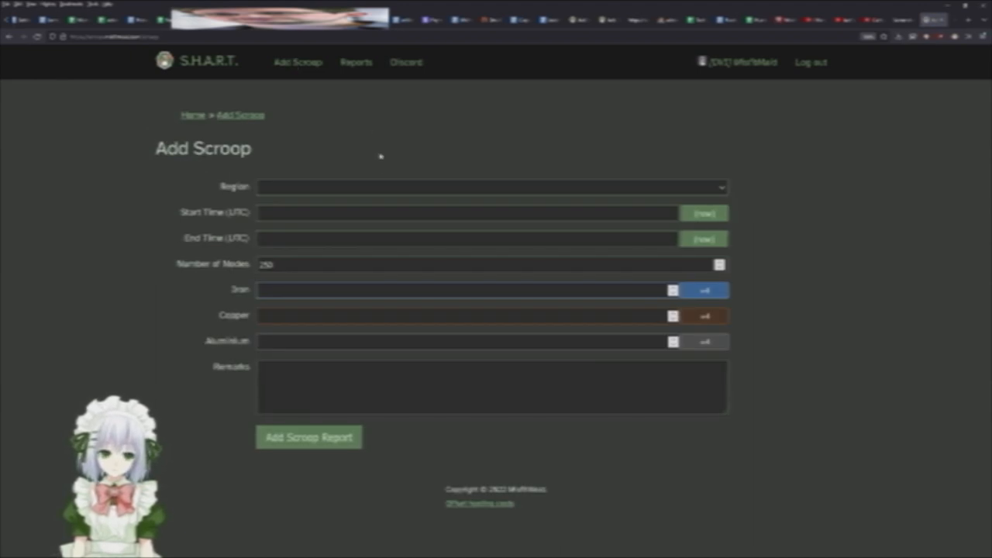
pyautogui.moveTo(143, 156)
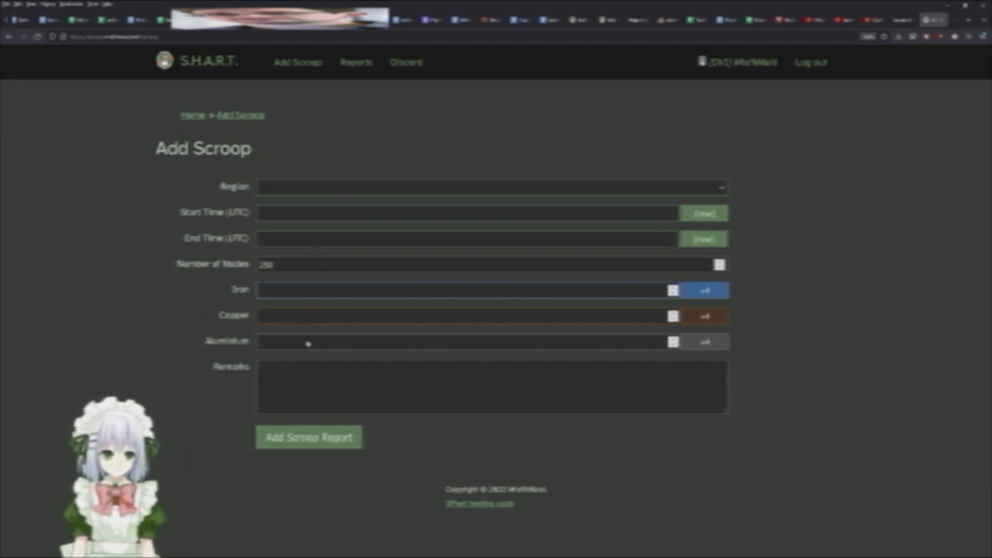
pyautogui.click(490, 187)
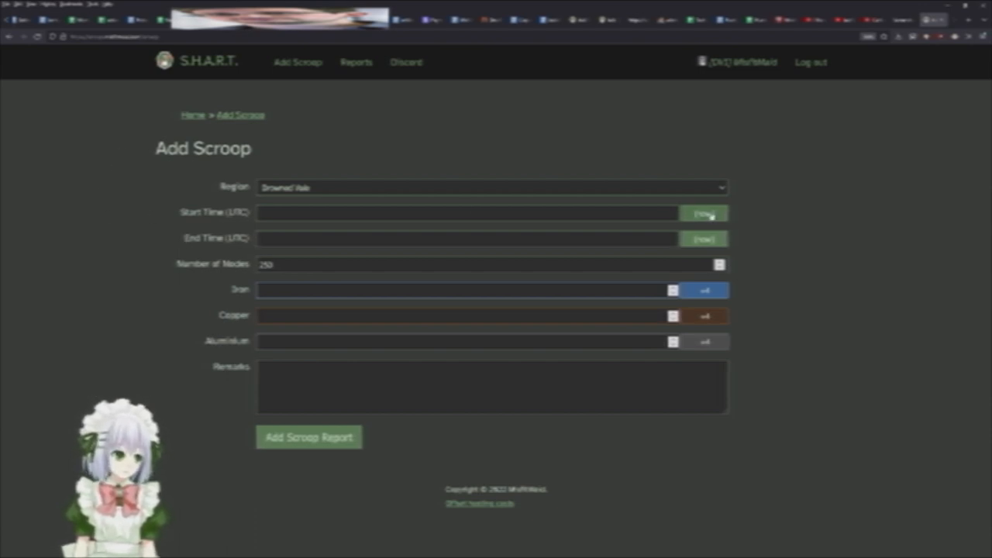
pyautogui.click(703, 213)
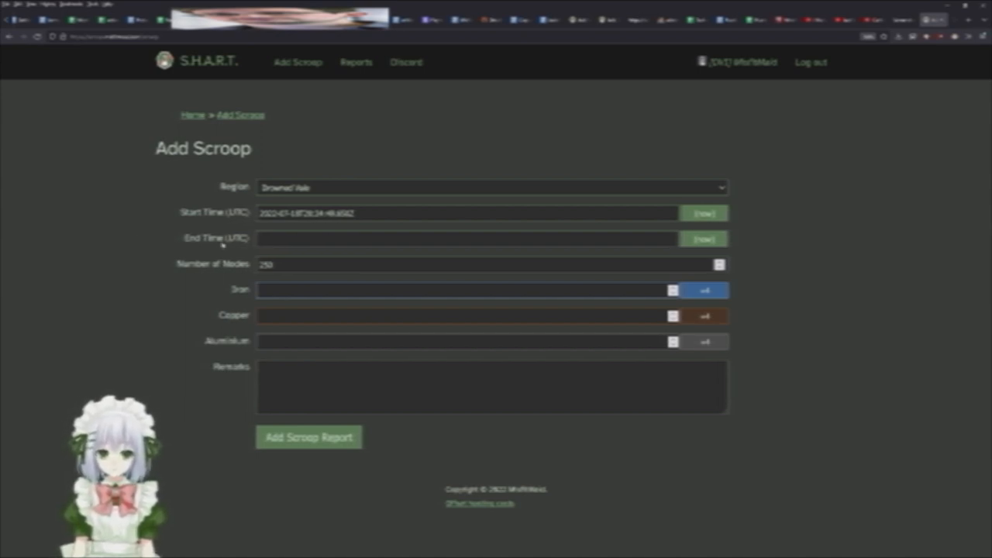
pyautogui.click(703, 238)
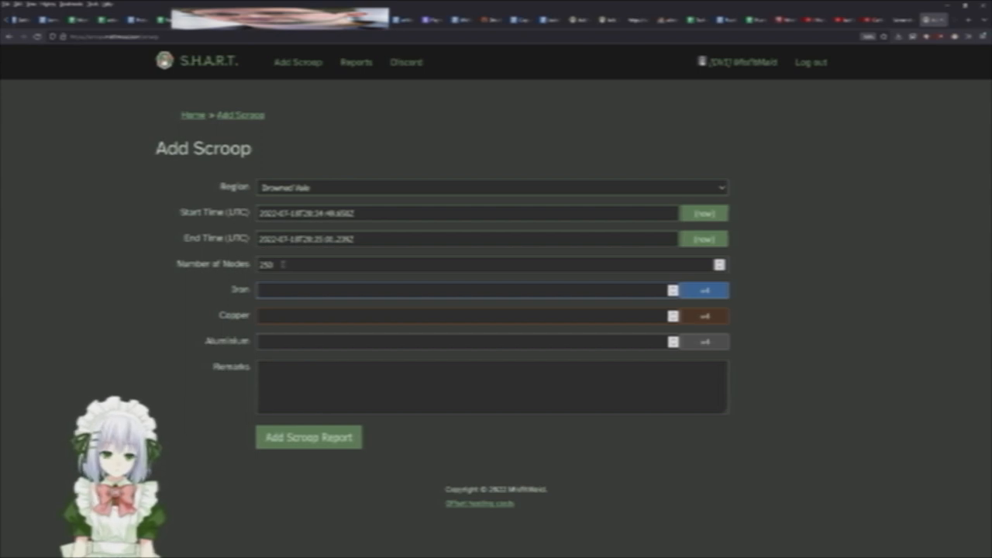
pyautogui.click(481, 265)
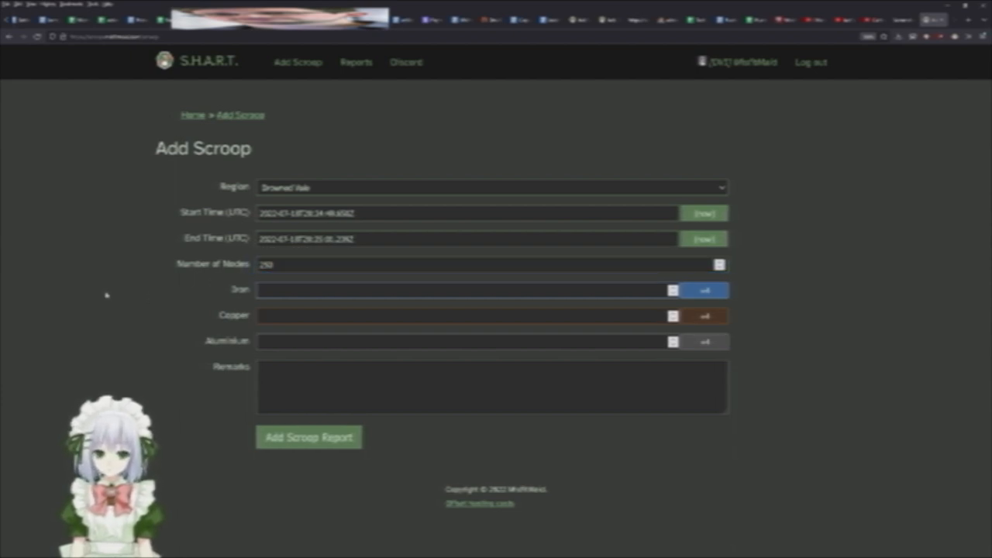
# Step: Enter 48 iron, 12 copper and the remark 'test data' in the report form
pyautogui.click(461, 289)
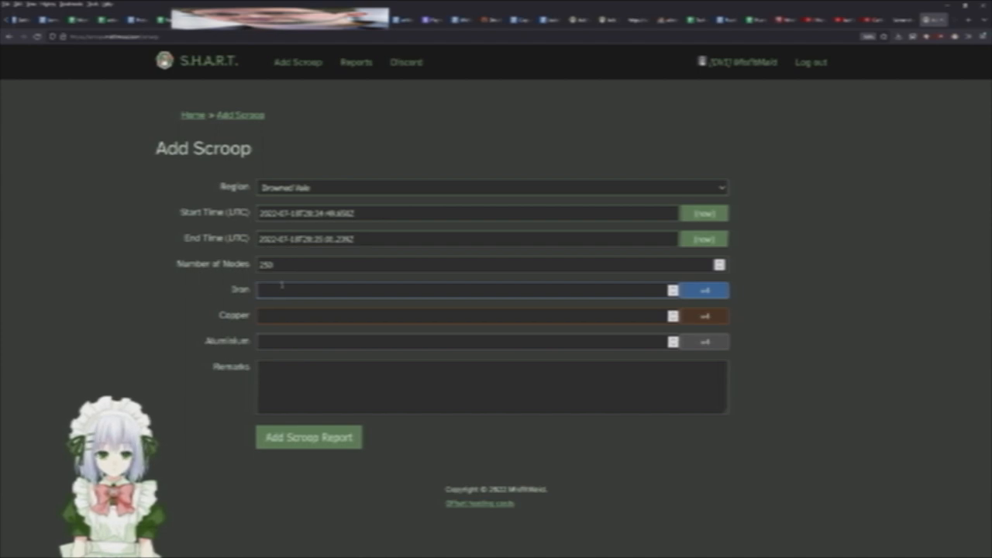
pyautogui.click(457, 341)
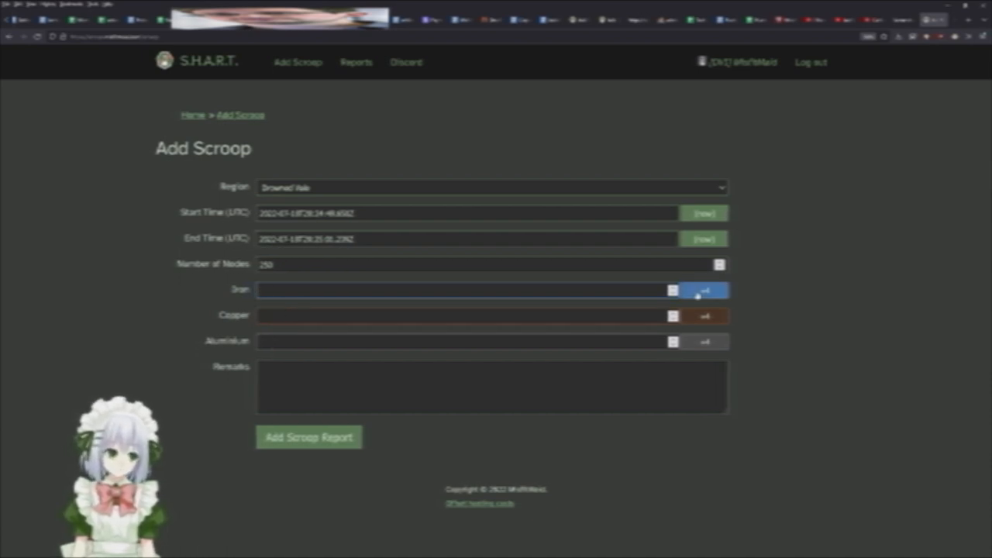
pyautogui.write('25')
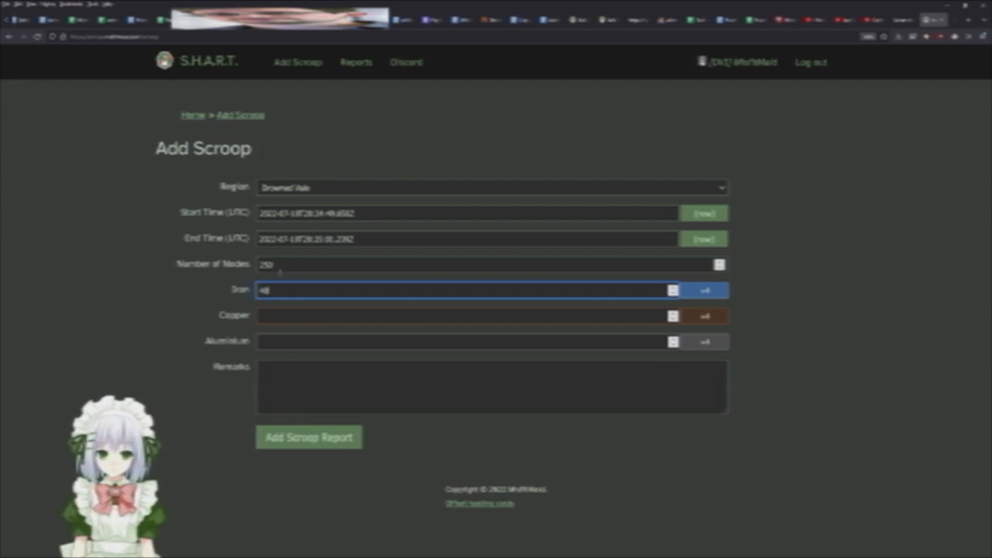
pyautogui.click(457, 340)
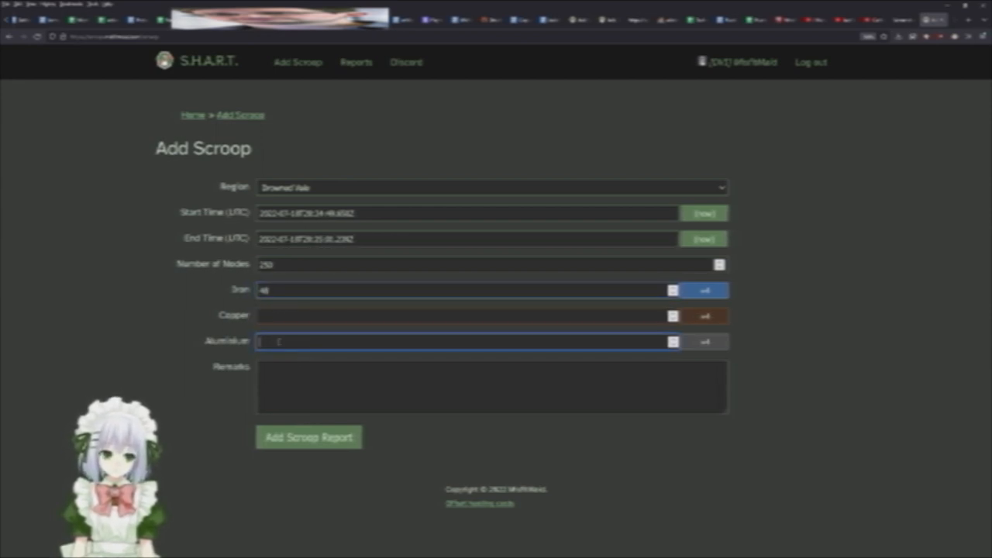
pyautogui.click(454, 315)
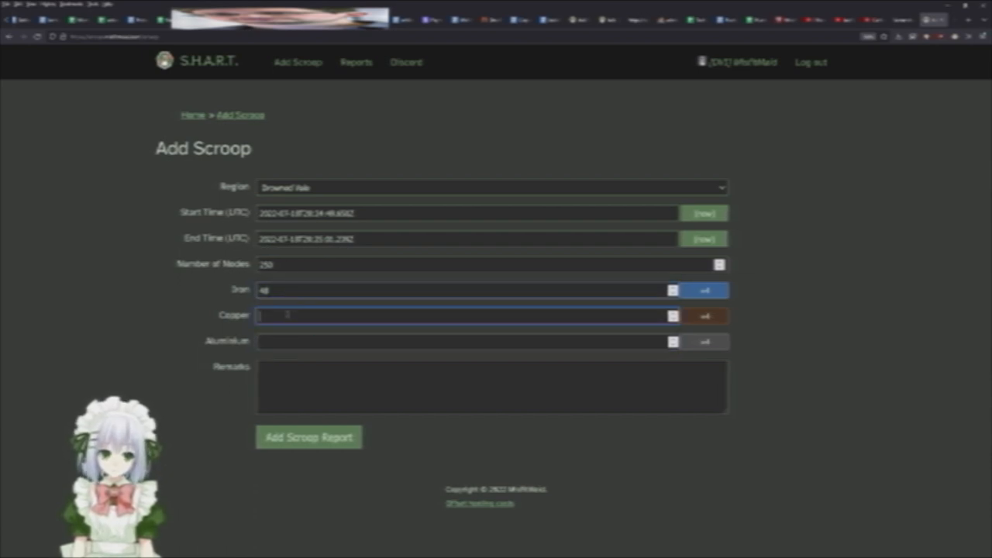
pyautogui.write('12')
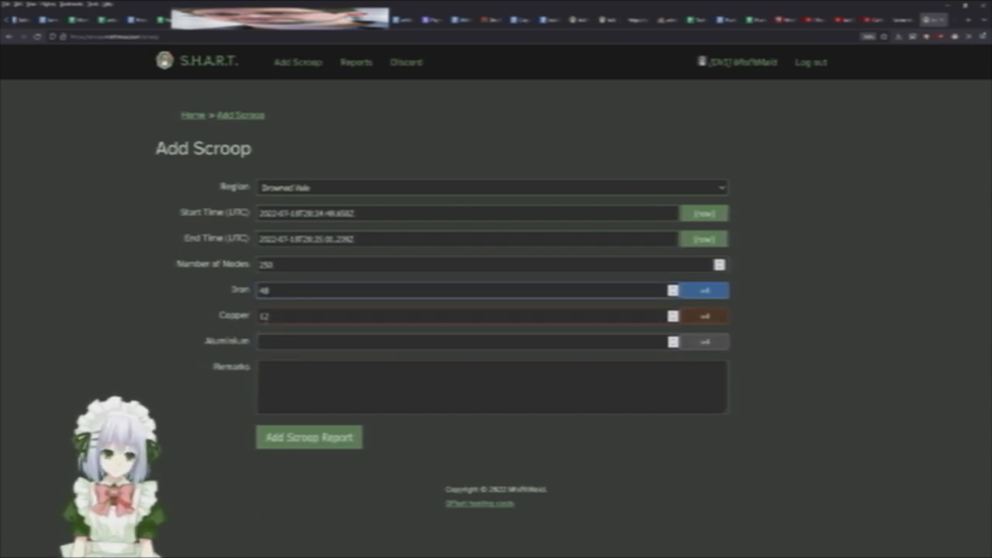
pyautogui.click(461, 313)
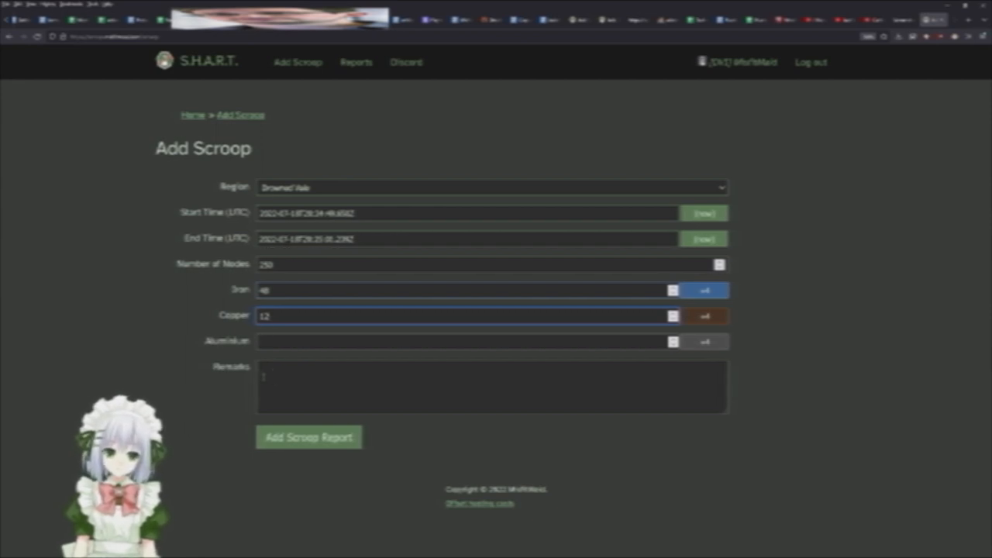
pyautogui.click(491, 399)
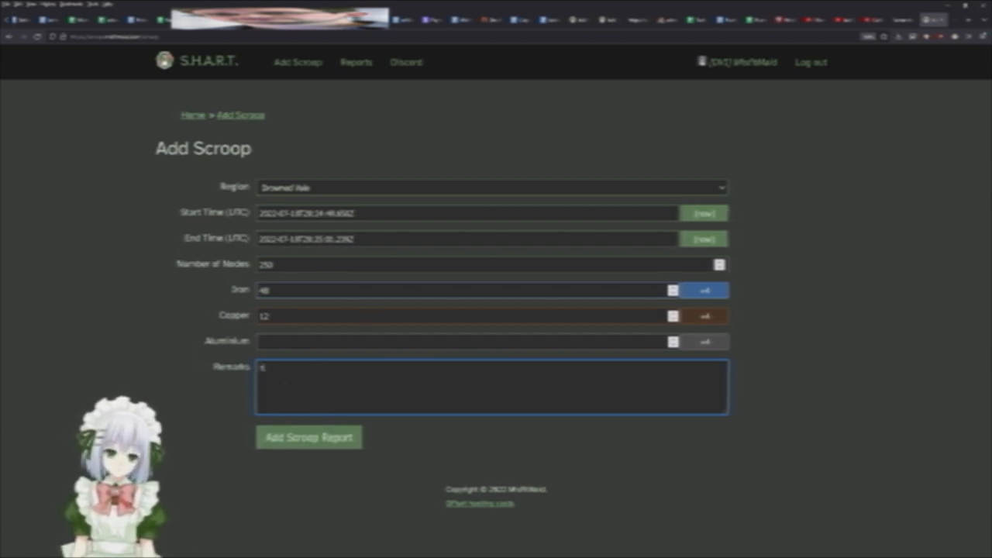
pyautogui.write('test data')
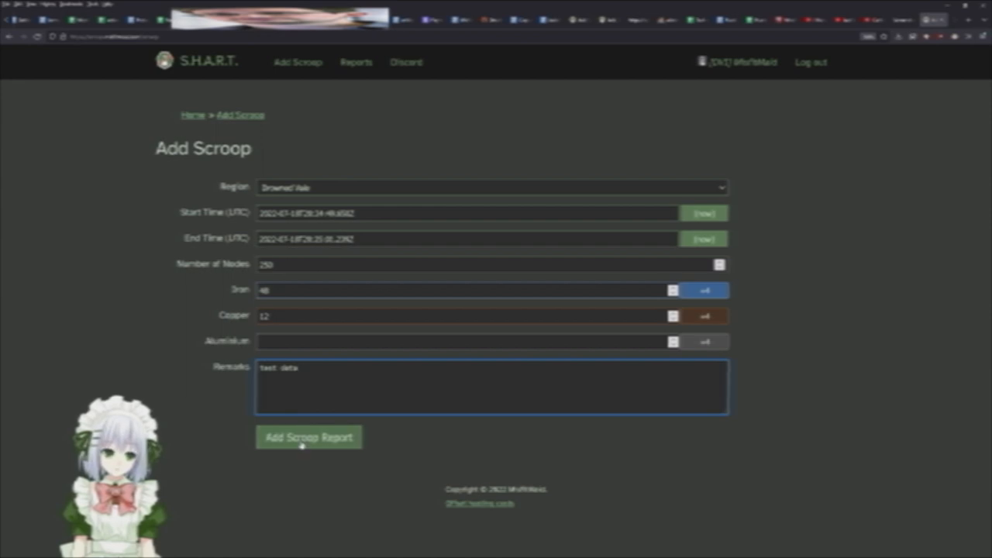
# Step: Submit the Drowned Vale scroop report with Add Scroop Report
pyautogui.click(309, 438)
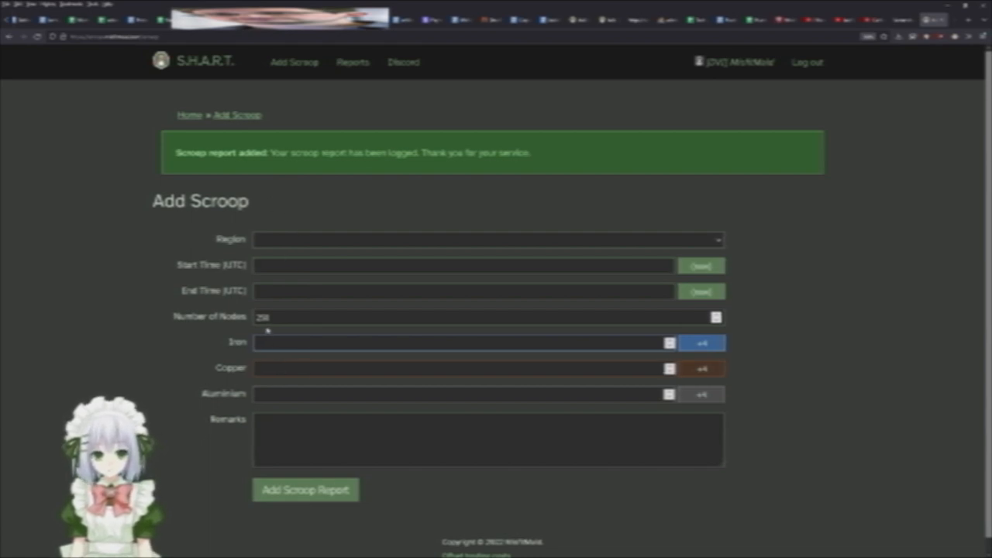
pyautogui.moveTo(258, 161)
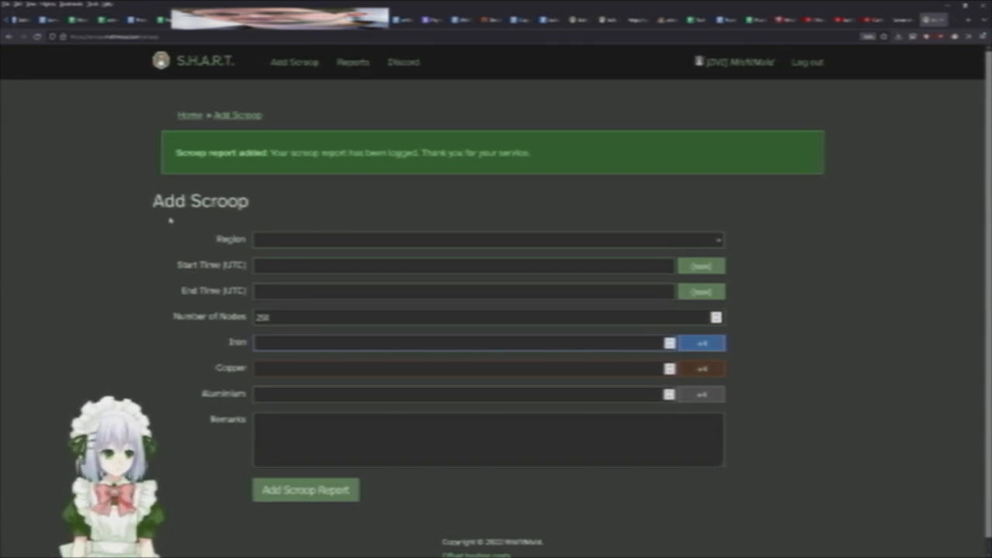
pyautogui.moveTo(176, 189)
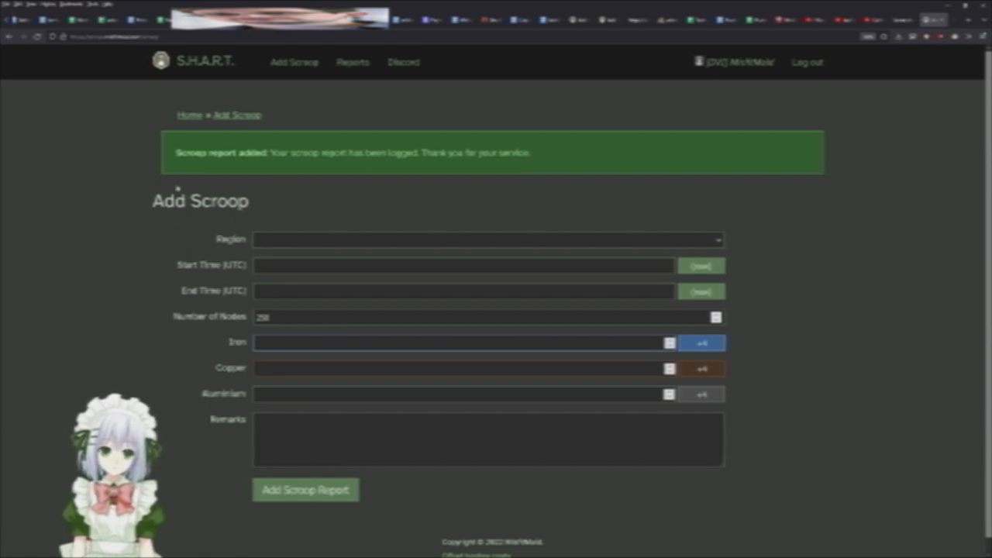
pyautogui.moveTo(353, 72)
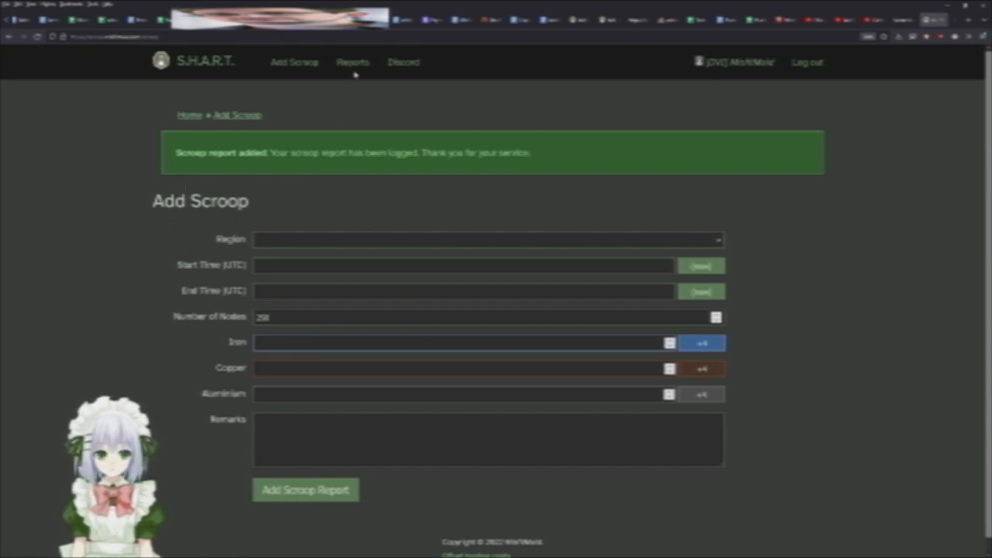
# Step: Open the Scroop Ledger table from the Reports page
pyautogui.click(352, 61)
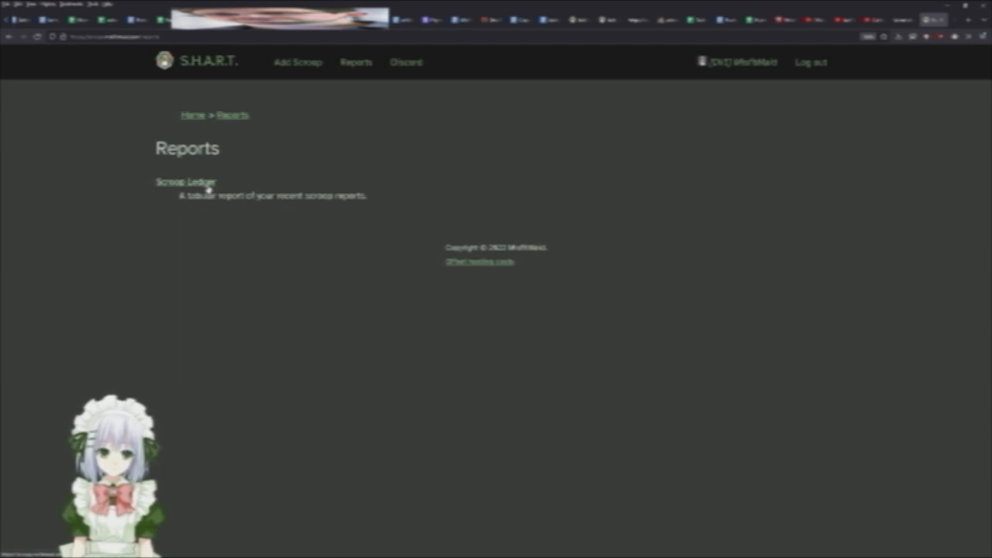
pyautogui.click(185, 181)
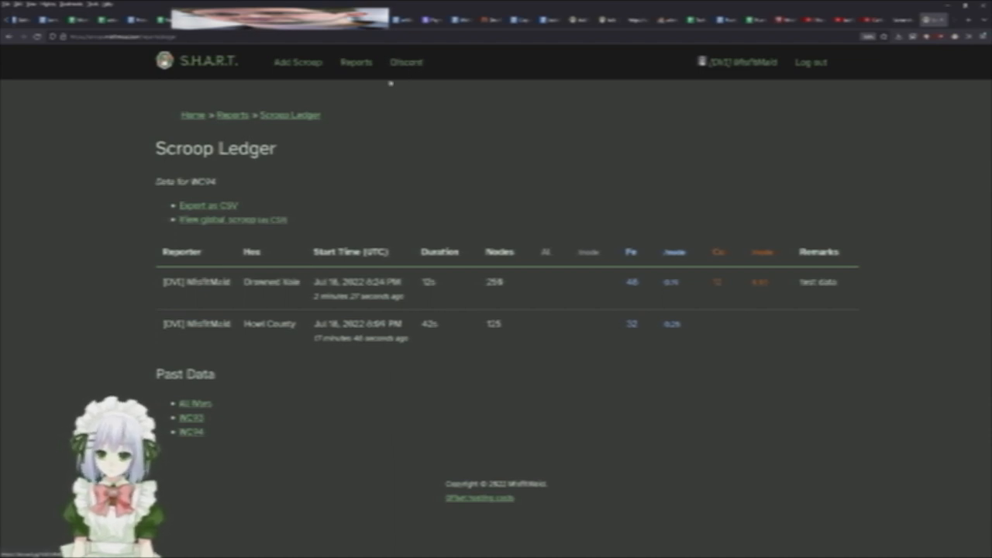
pyautogui.moveTo(85, 260)
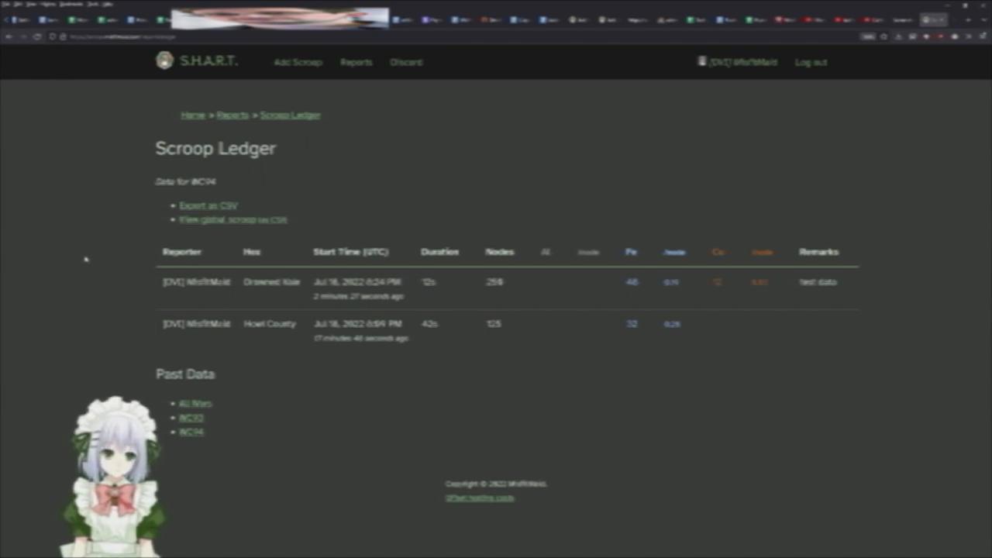
pyautogui.moveTo(795, 299)
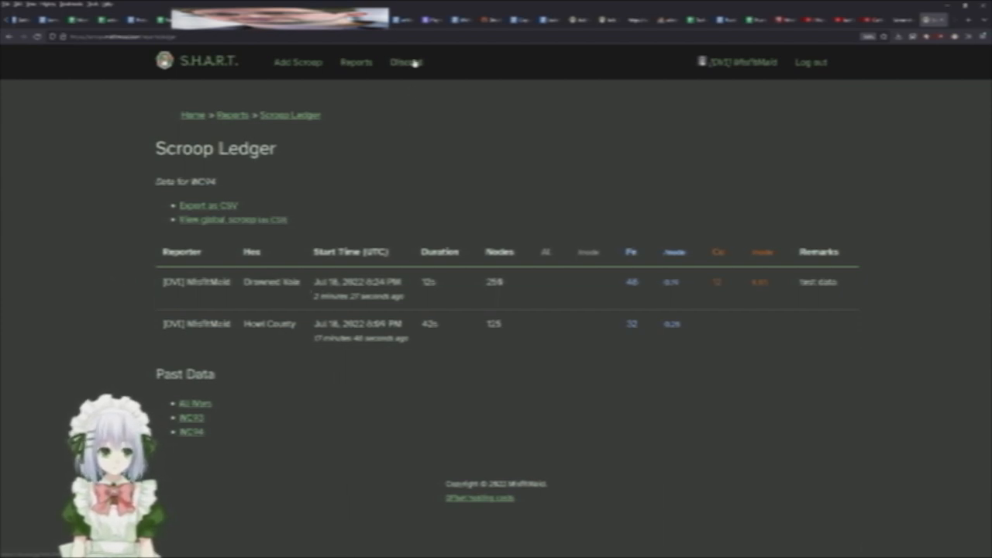
pyautogui.moveTo(81, 333)
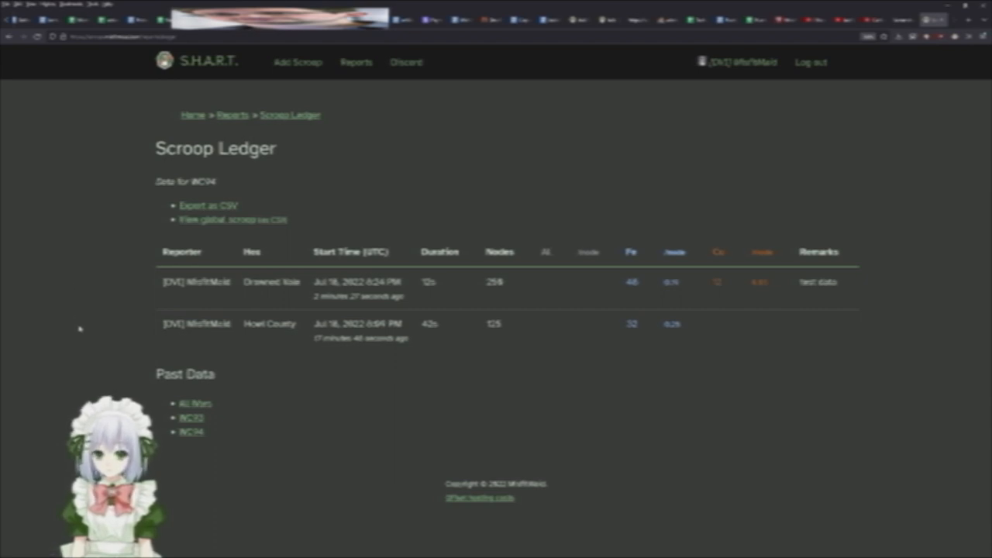